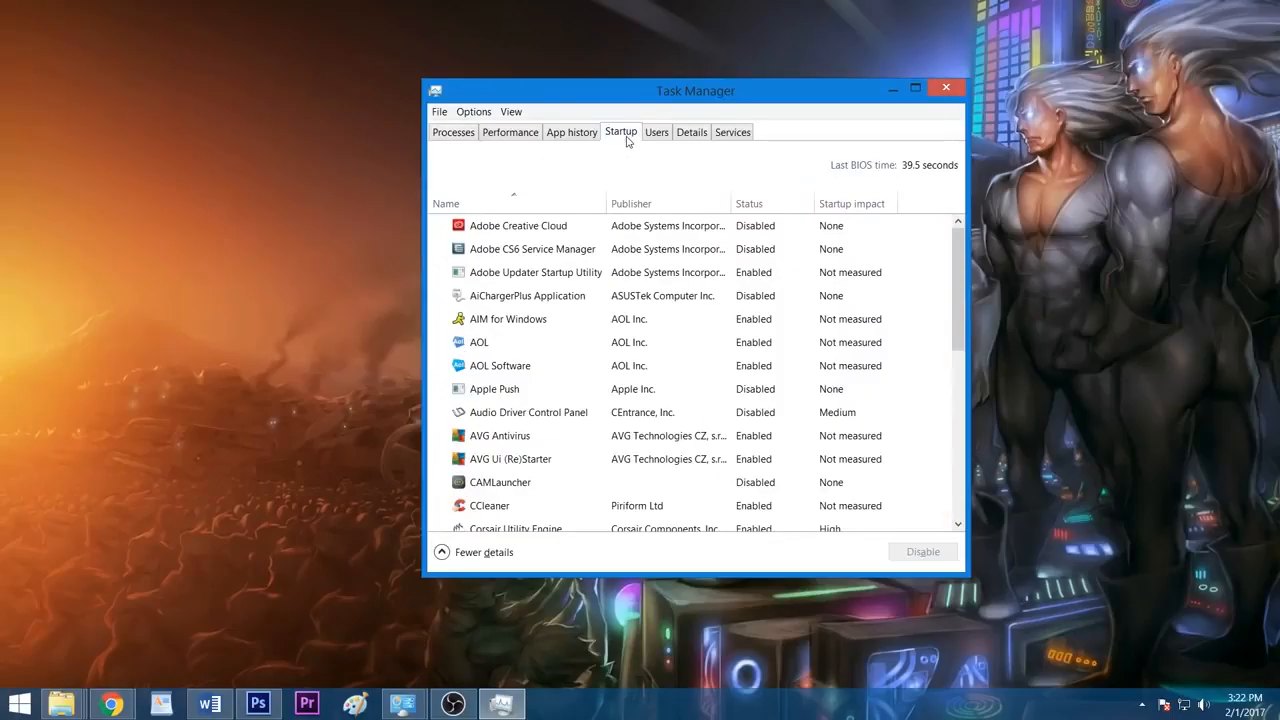
- Disable AIM for Windows and AVG Antivirus from launching at startup
right_click(508, 309)
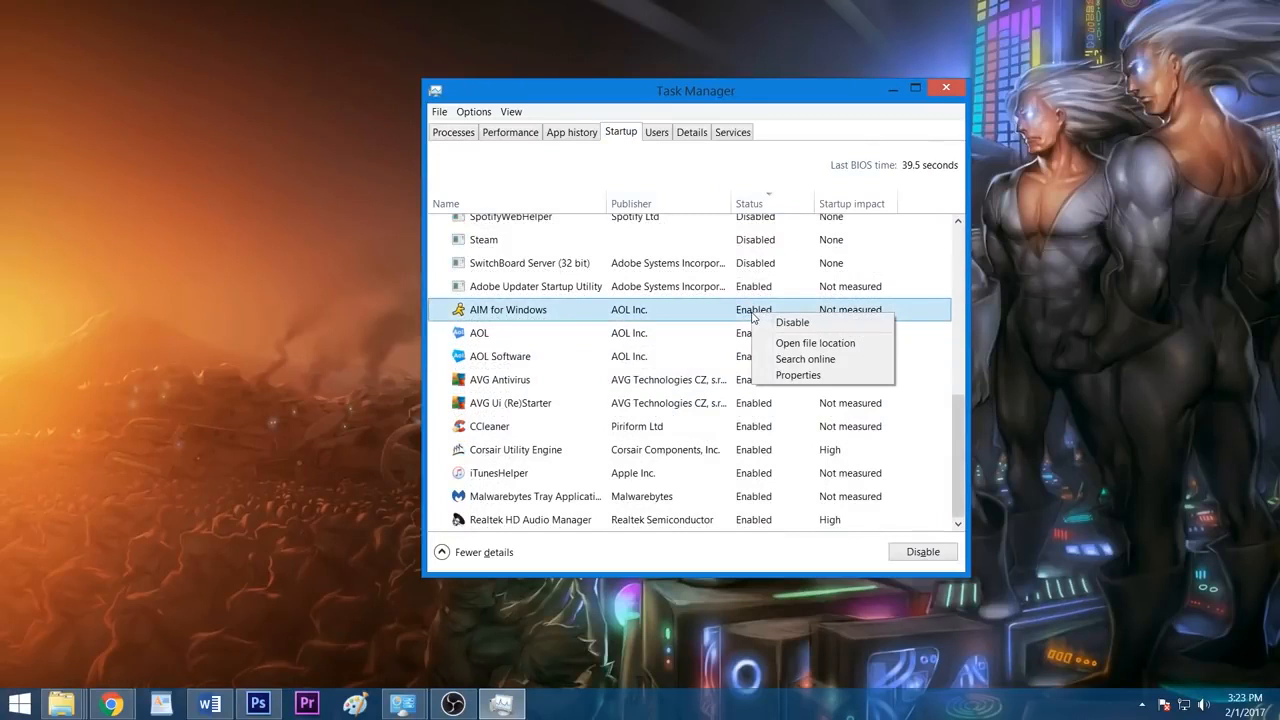
click(792, 322)
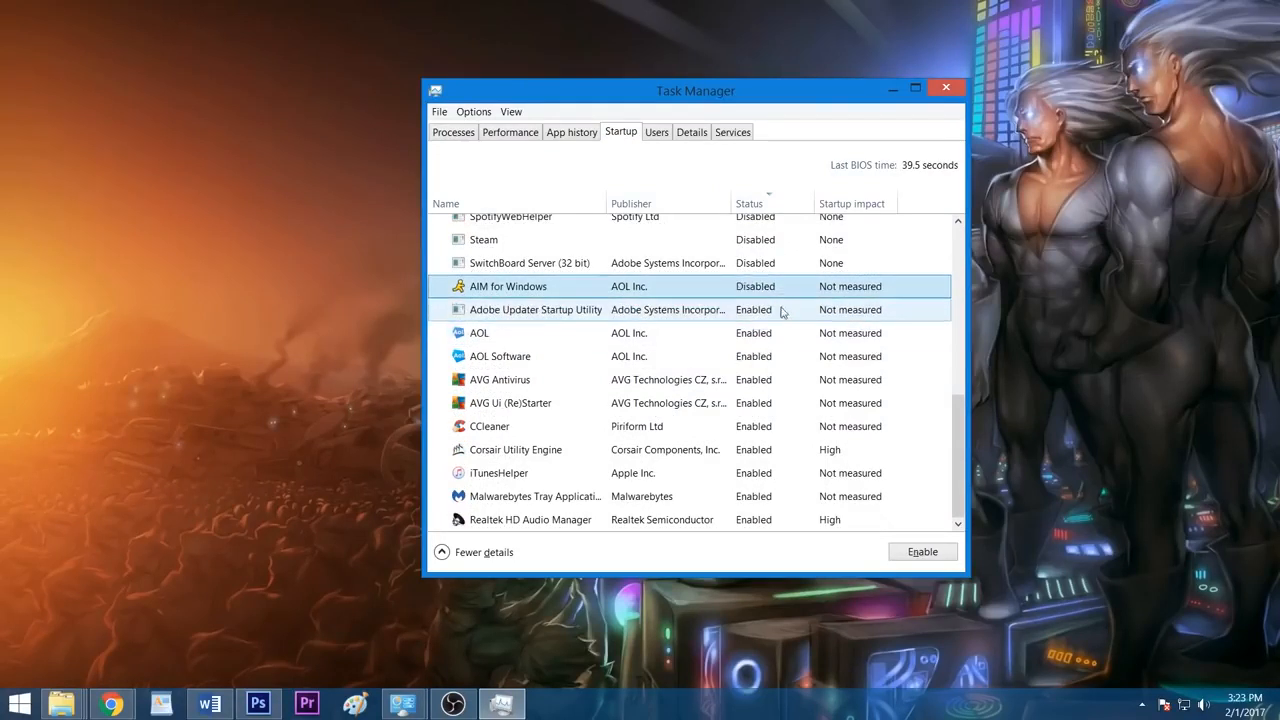
right_click(499, 379)
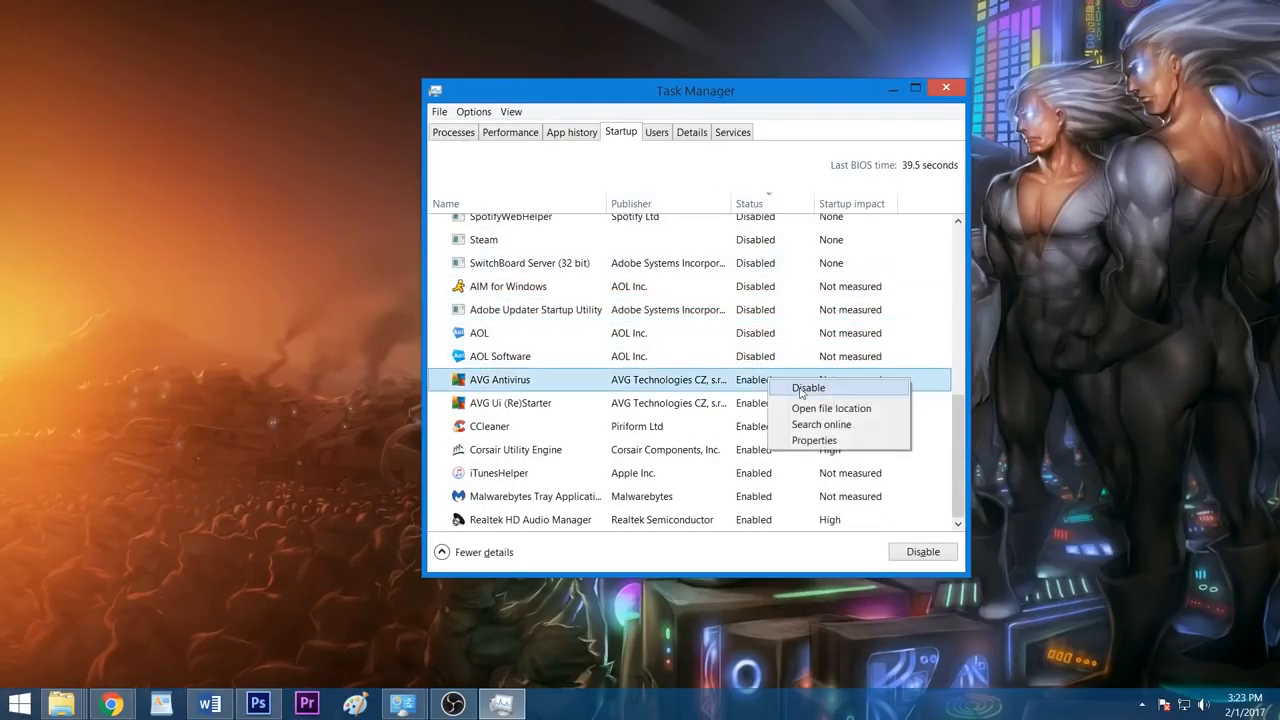
click(945, 88)
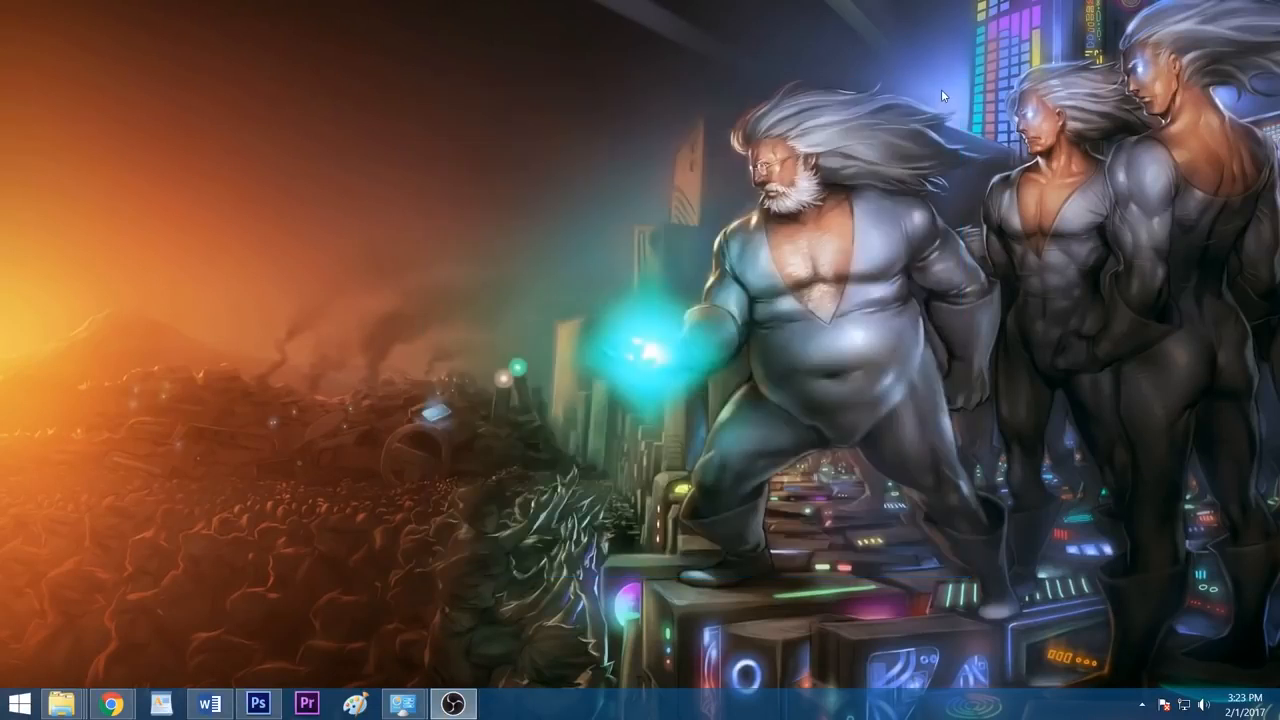